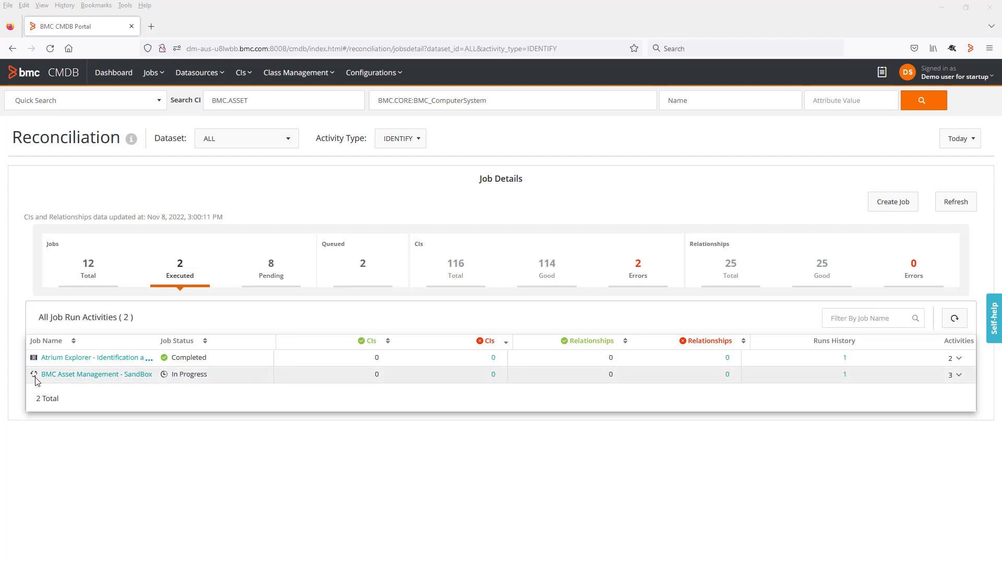
pyautogui.moveTo(30, 381)
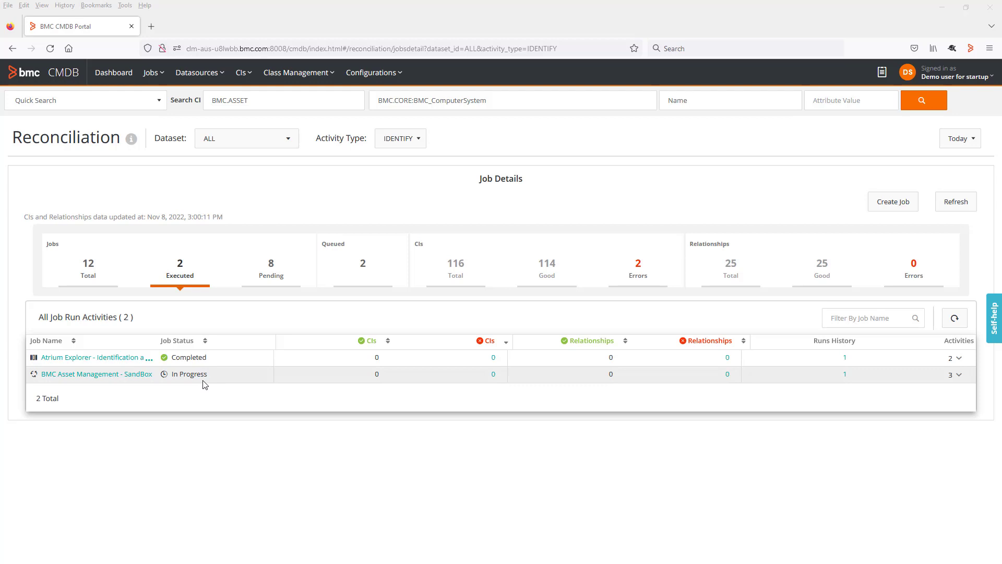
pyautogui.moveTo(96, 374)
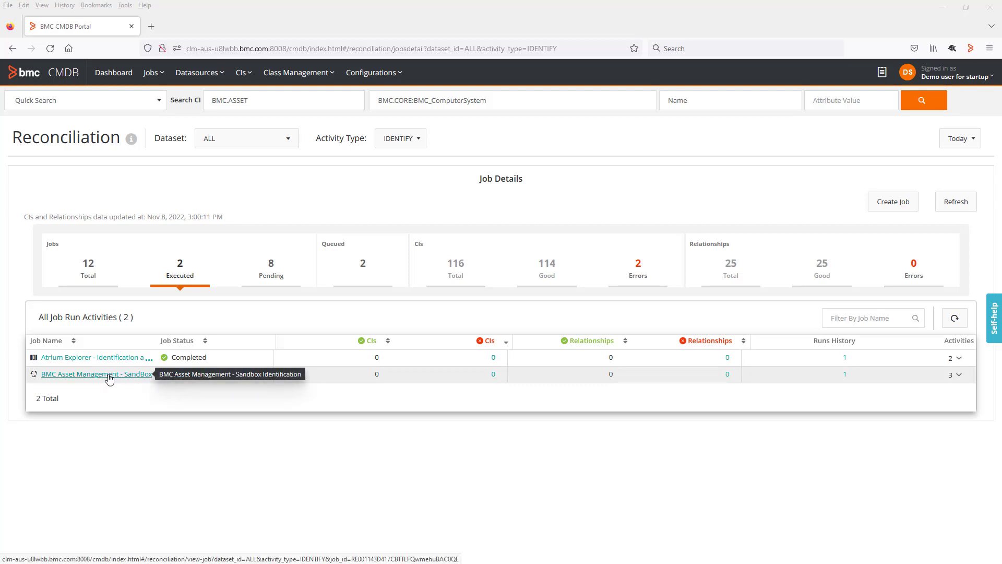
# Edit the SandBox job: toggle Active off, choose a Recurrence schedule, and save.
pyautogui.click(95, 373)
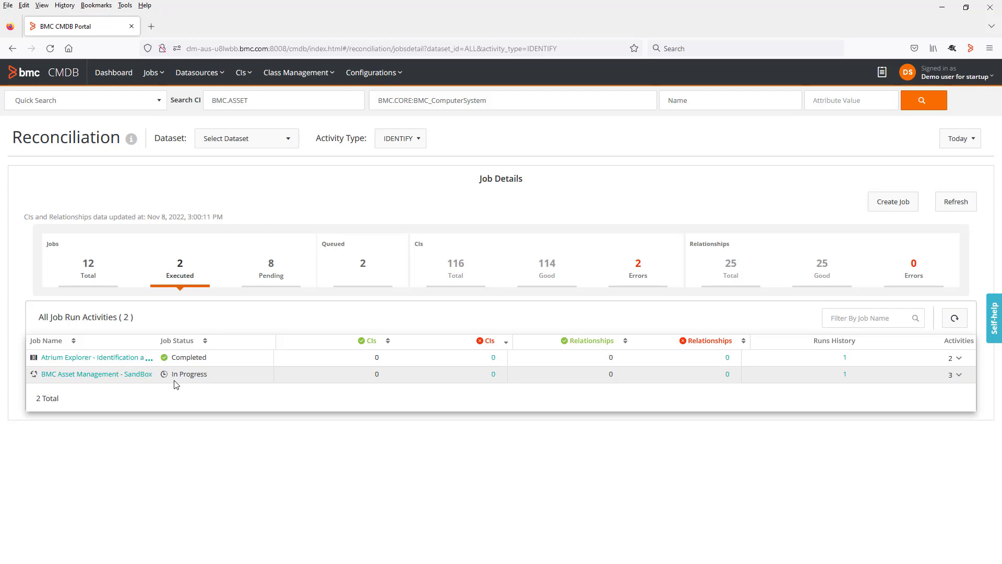
pyautogui.moveTo(96, 373)
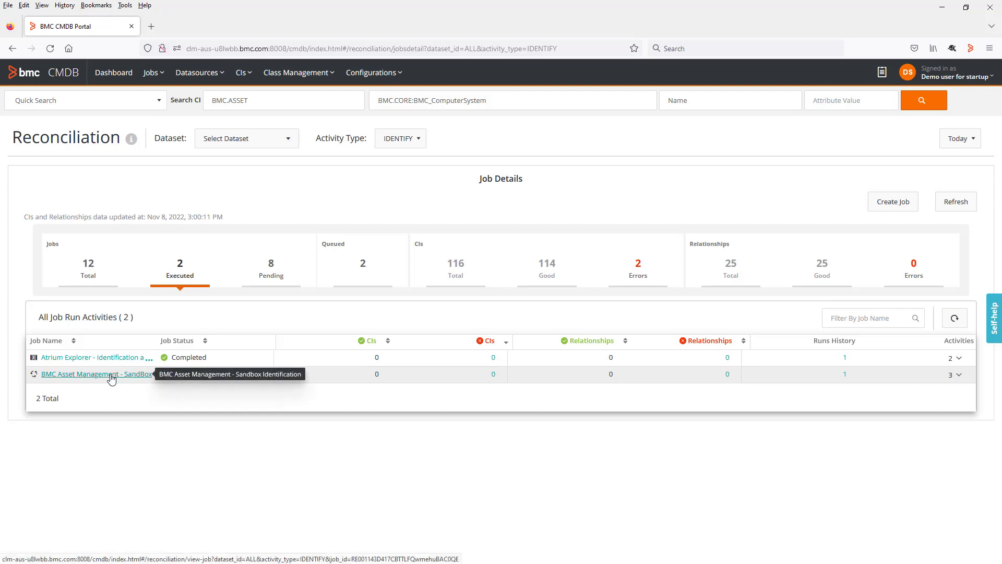
pyautogui.click(95, 374)
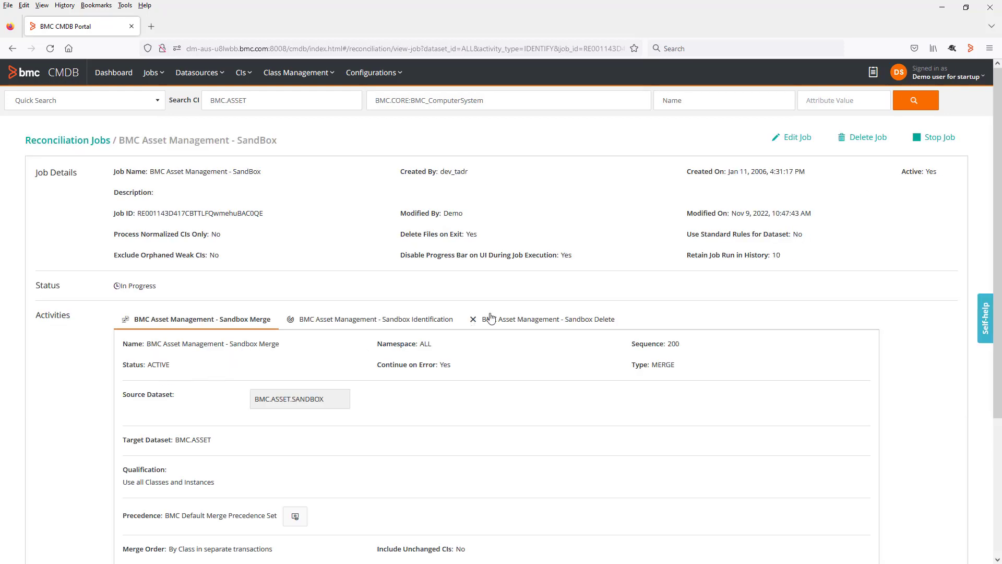
pyautogui.click(795, 137)
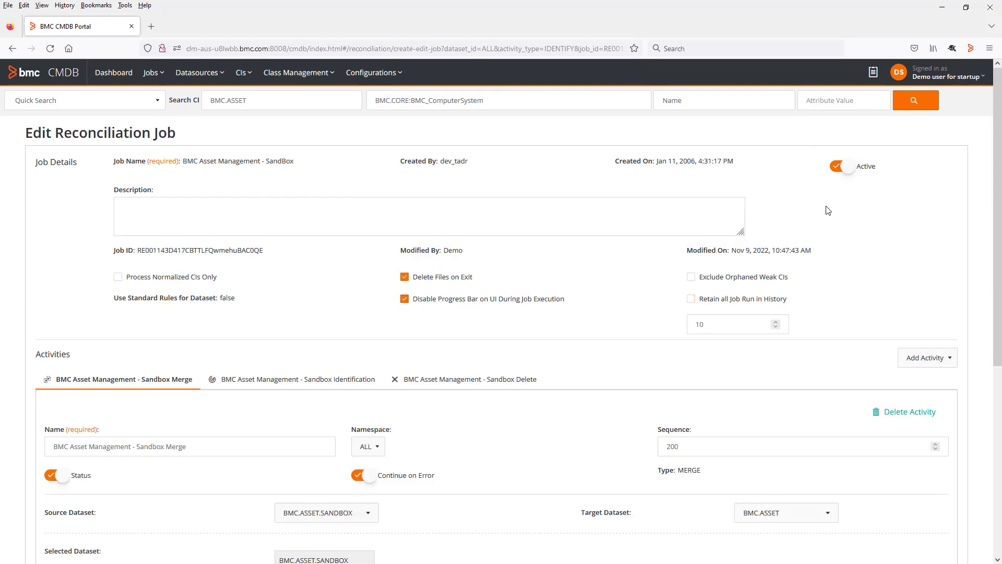
pyautogui.click(842, 166)
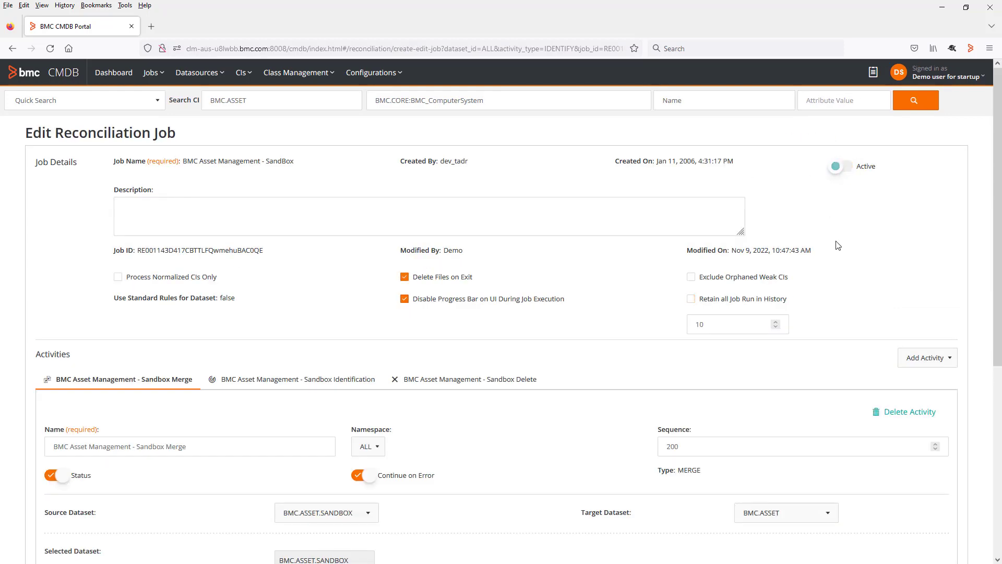
pyautogui.scroll(-3)
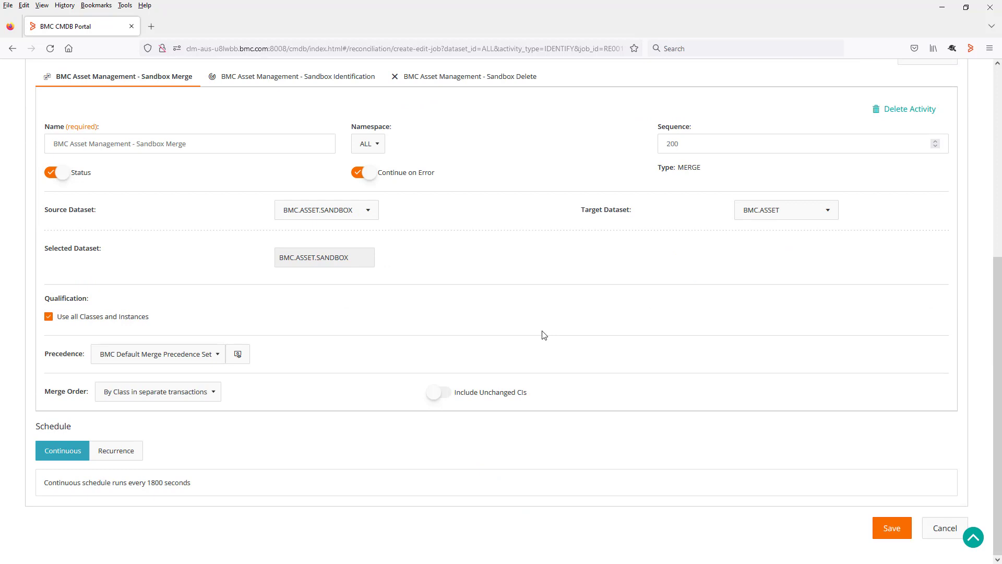
pyautogui.click(116, 449)
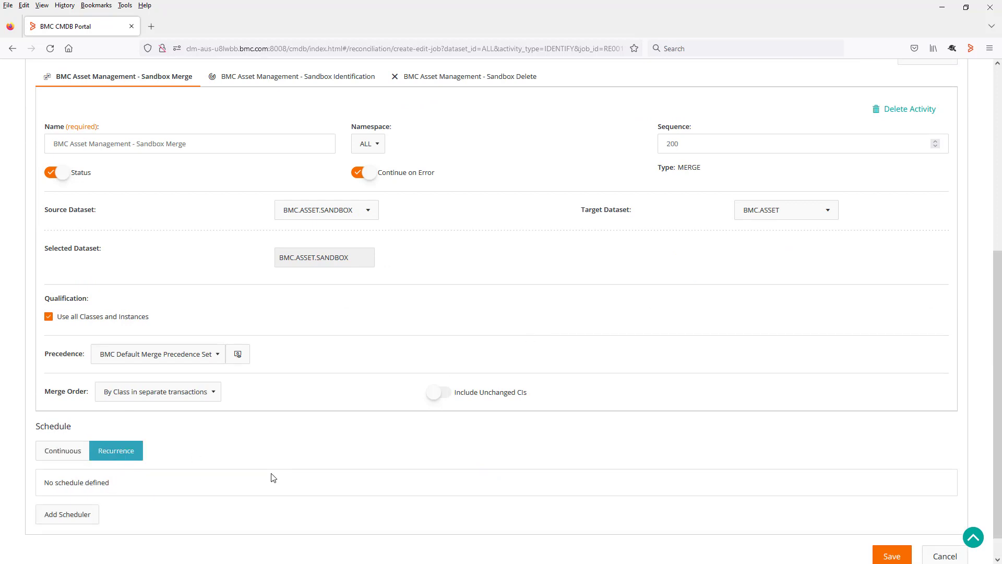
pyautogui.moveTo(662, 467)
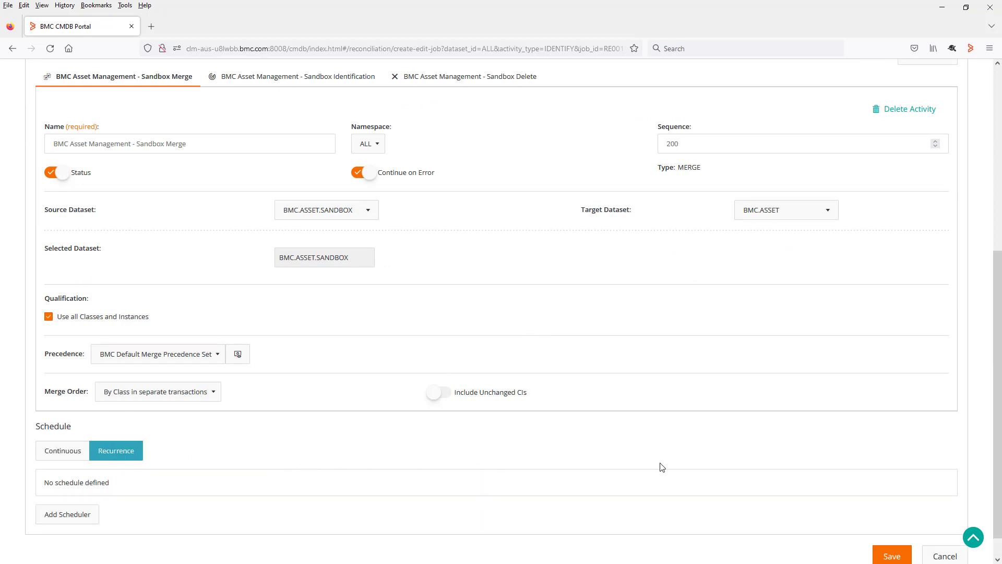
pyautogui.click(891, 554)
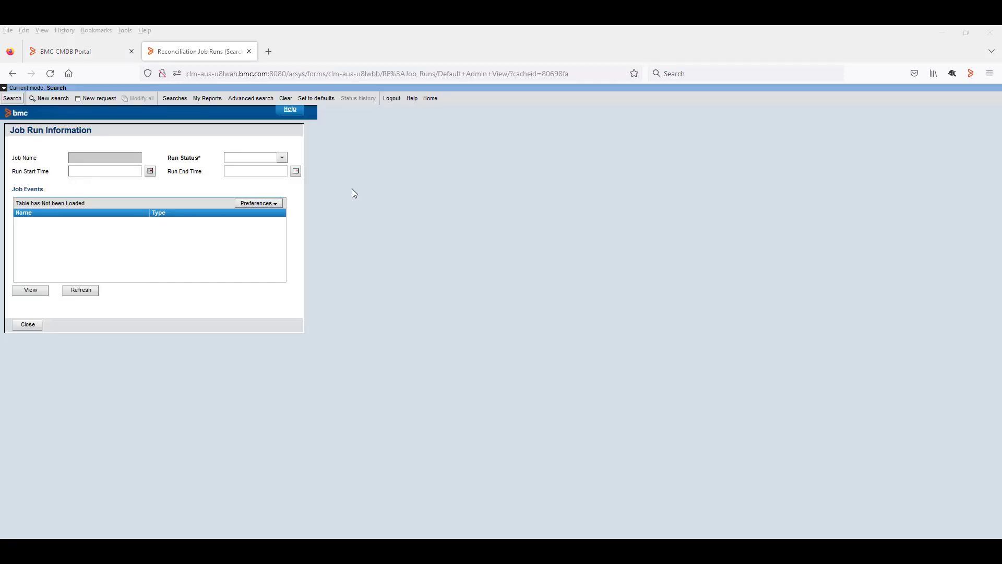
pyautogui.moveTo(399, 159)
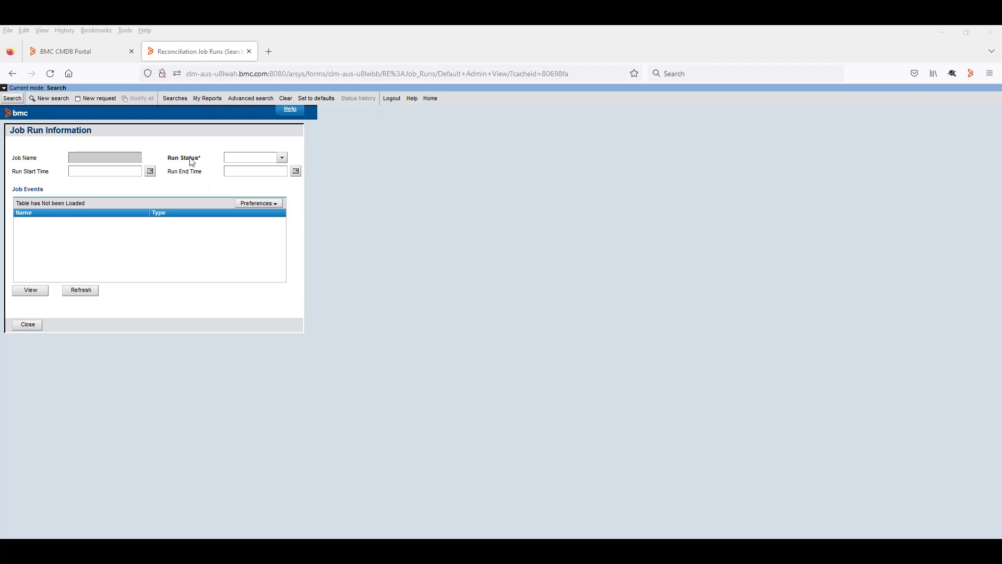
# Set Run Status to Started in the Job Run Information search form.
pyautogui.click(281, 157)
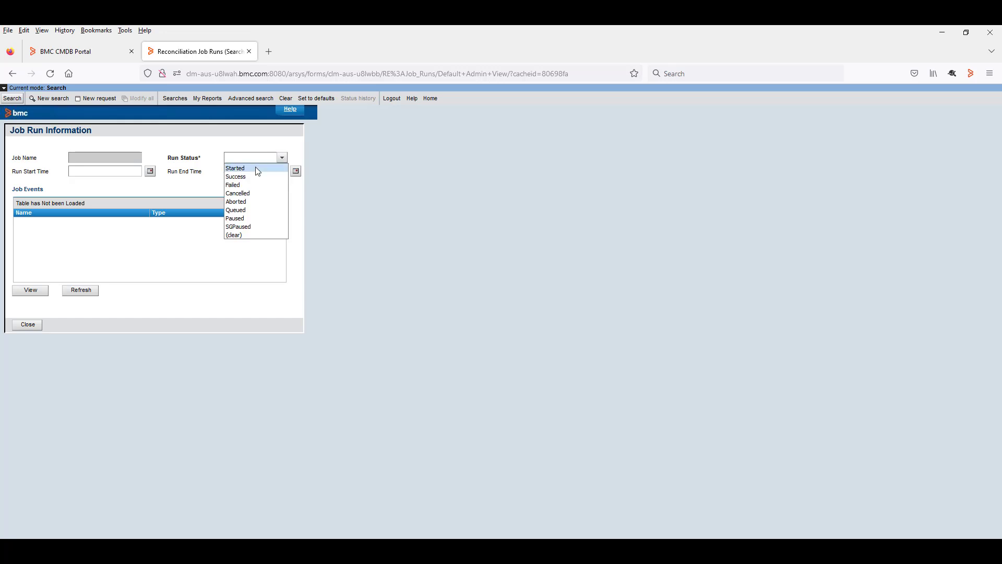
pyautogui.click(234, 167)
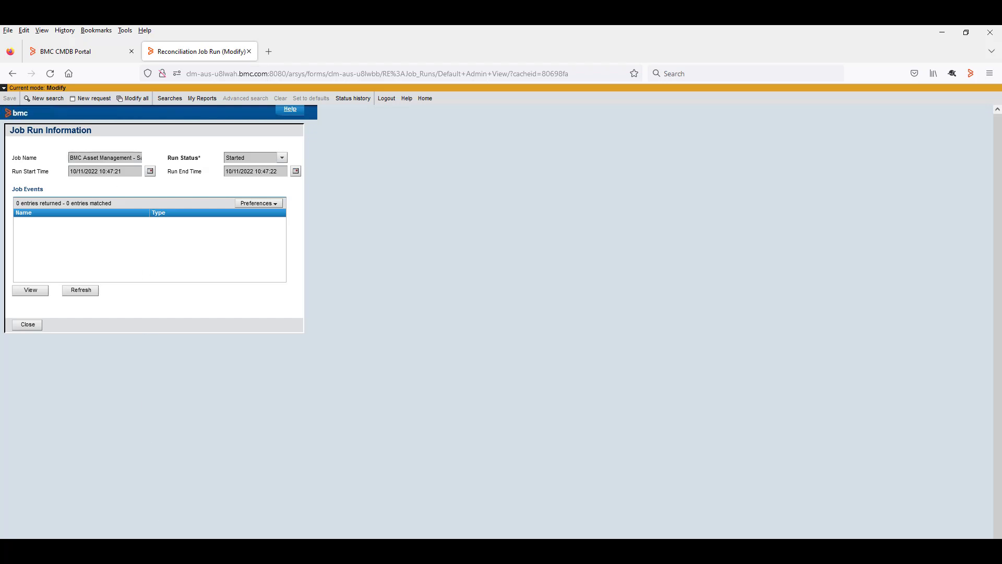
# Search the run records, delete the SandBox job run, and confirm the deletion.
pyautogui.click(27, 324)
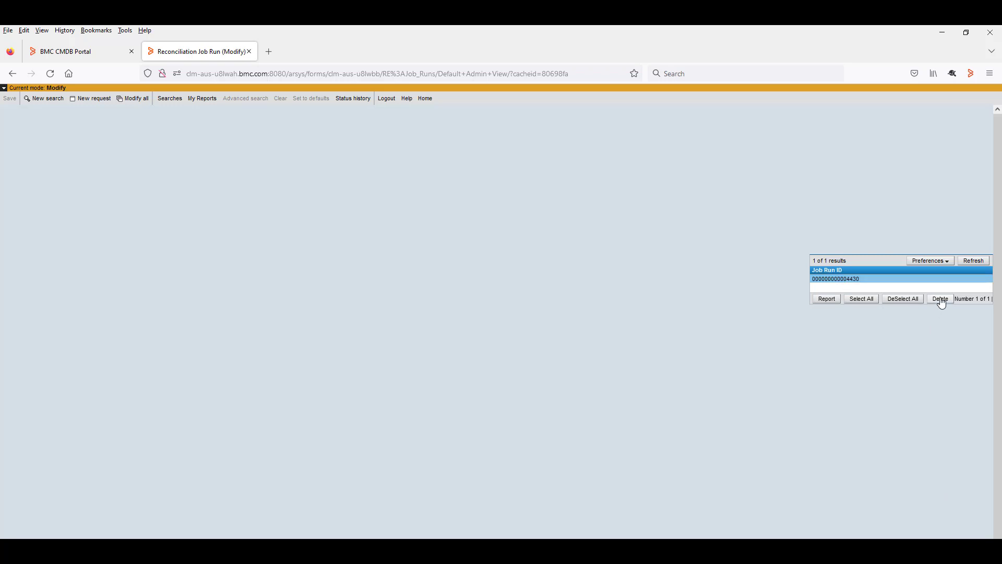
pyautogui.click(939, 299)
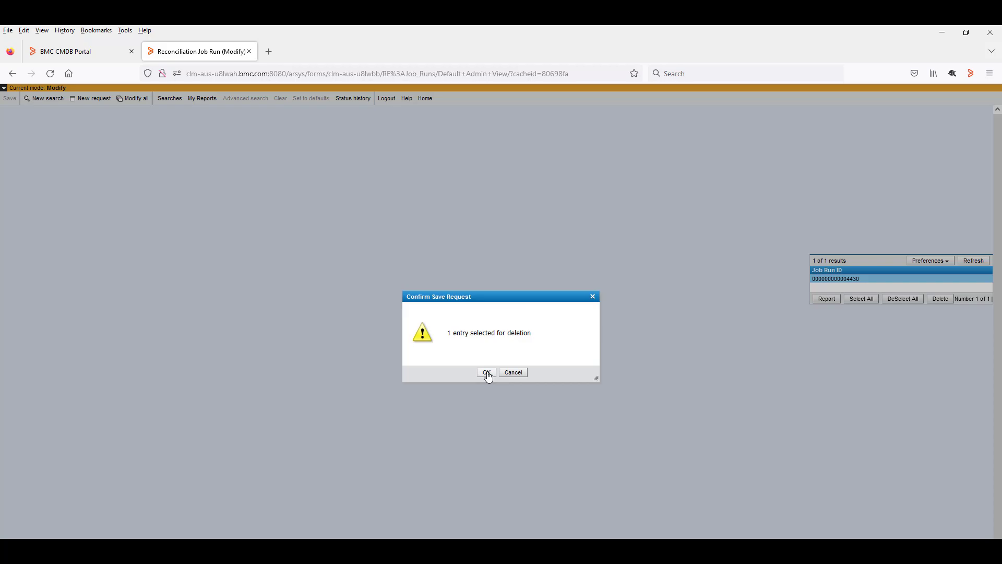
pyautogui.click(487, 372)
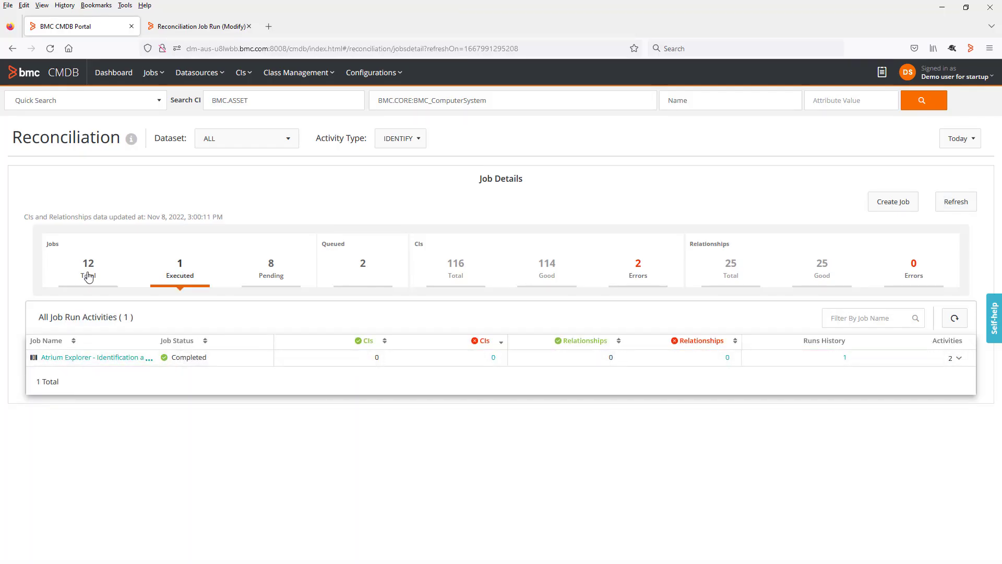
# From the full jobs list, bring up the Cancelled SandBox job and enter edit mode.
pyautogui.click(88, 269)
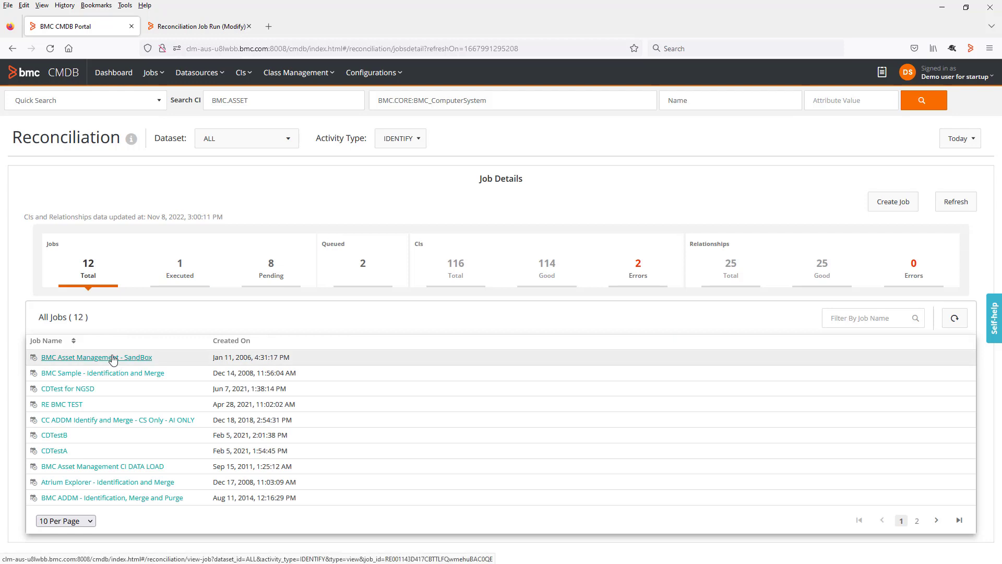
pyautogui.click(97, 356)
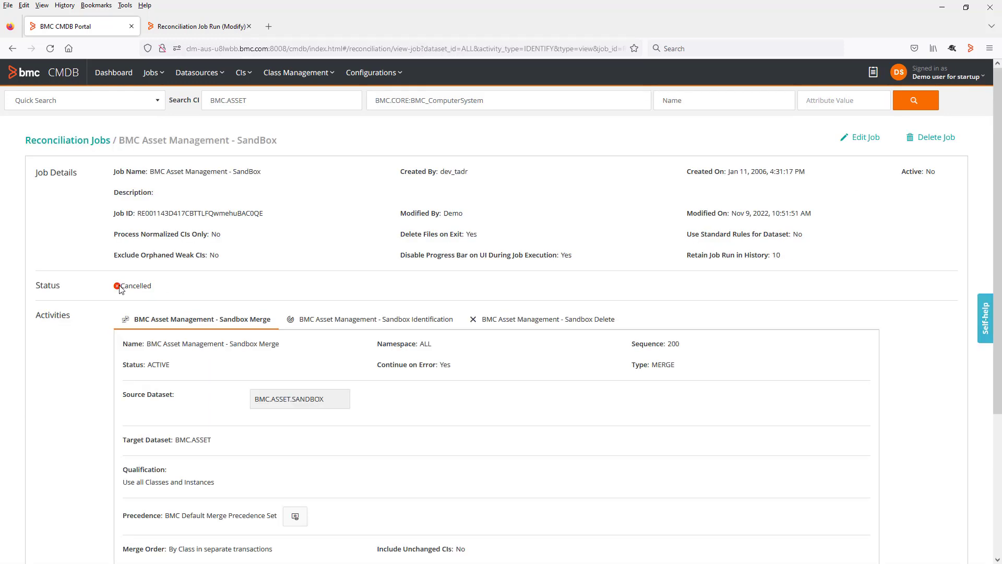
pyautogui.moveTo(158, 293)
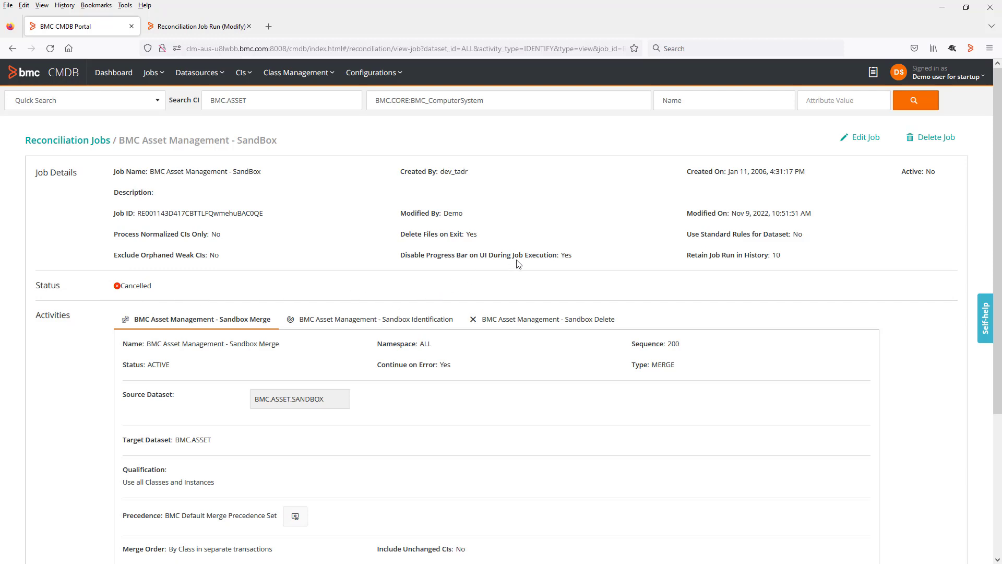
pyautogui.moveTo(896, 161)
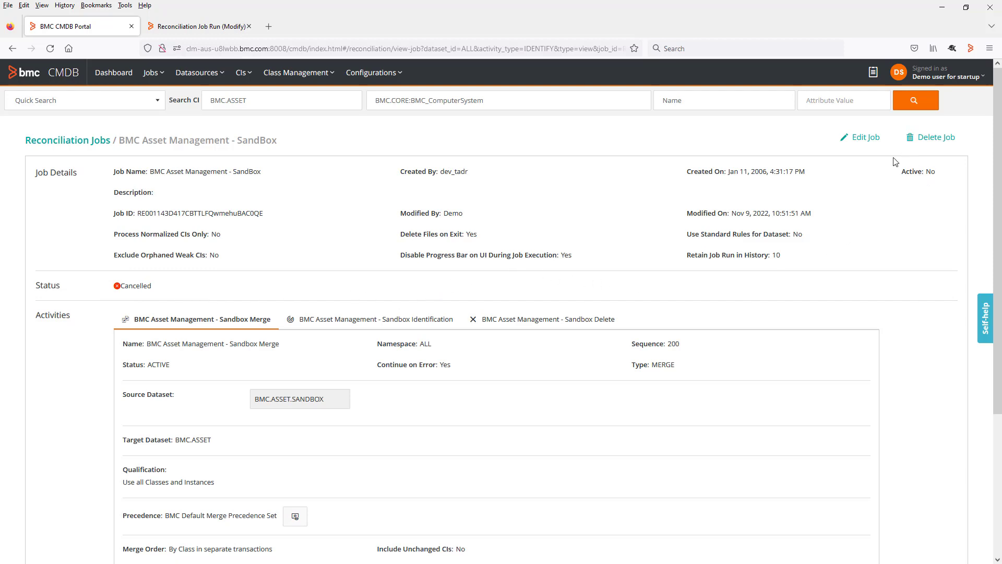
pyautogui.click(864, 137)
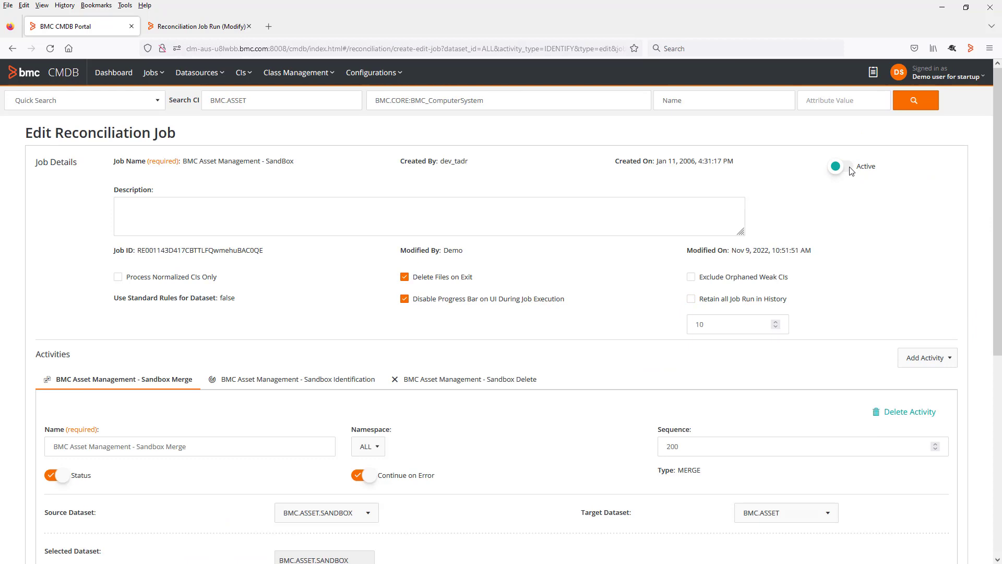
# Toggle the SandBox job Active on, save it, and return to its details.
pyautogui.click(836, 166)
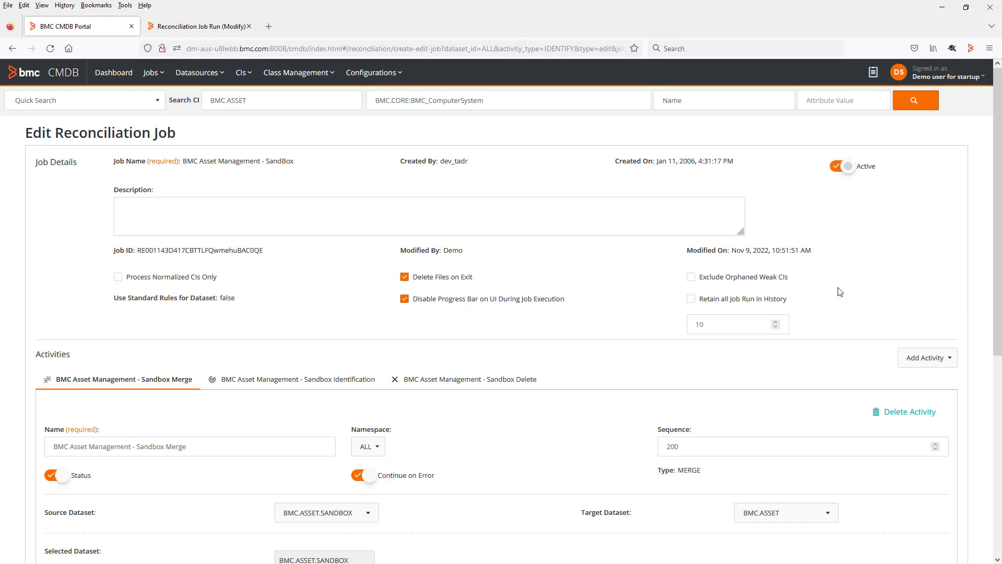
pyautogui.scroll(-3)
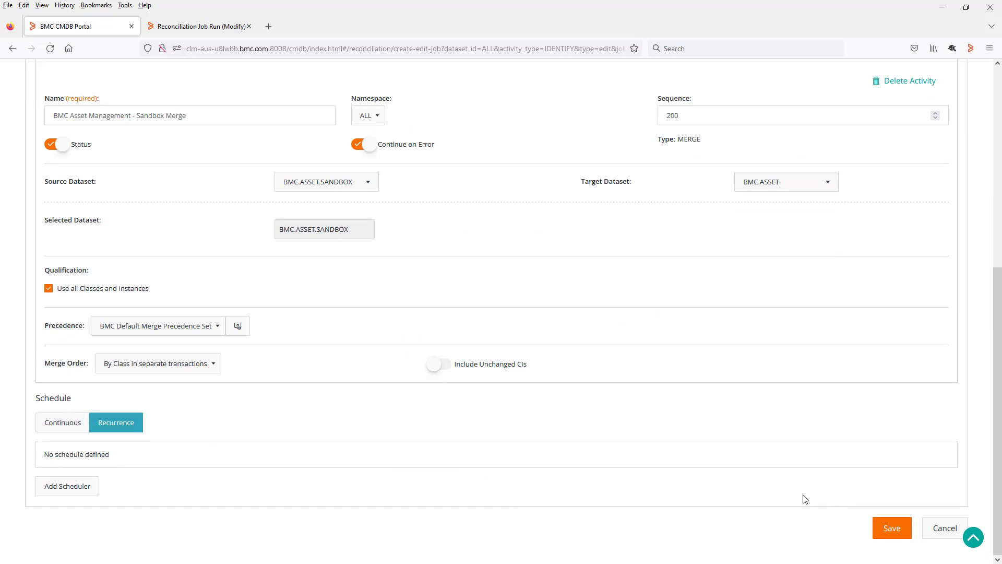
pyautogui.moveTo(201, 433)
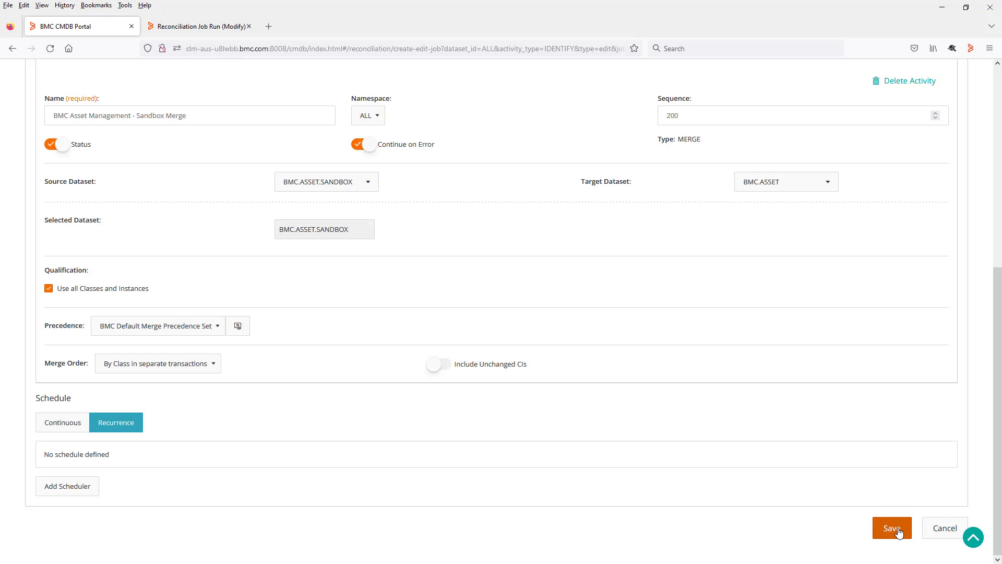
pyautogui.click(891, 527)
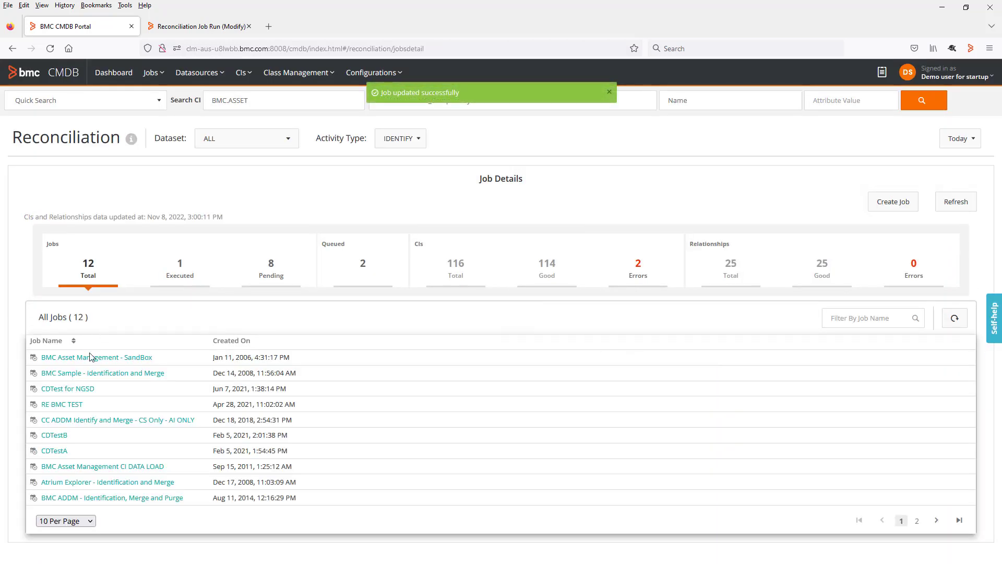
pyautogui.click(97, 357)
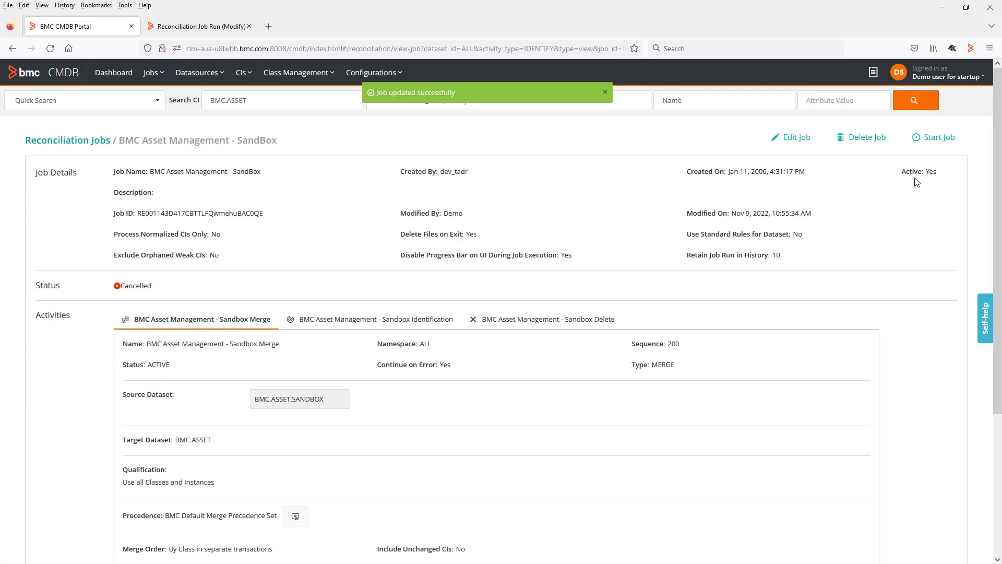
# Start a new SandBox job run and return to the overview listing two Completed runs.
pyautogui.click(934, 137)
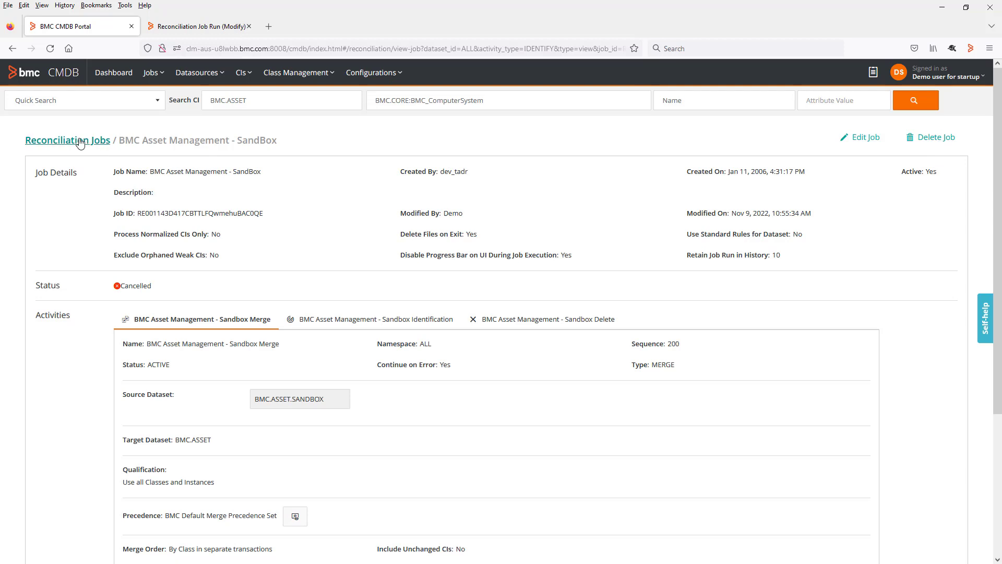
pyautogui.click(66, 140)
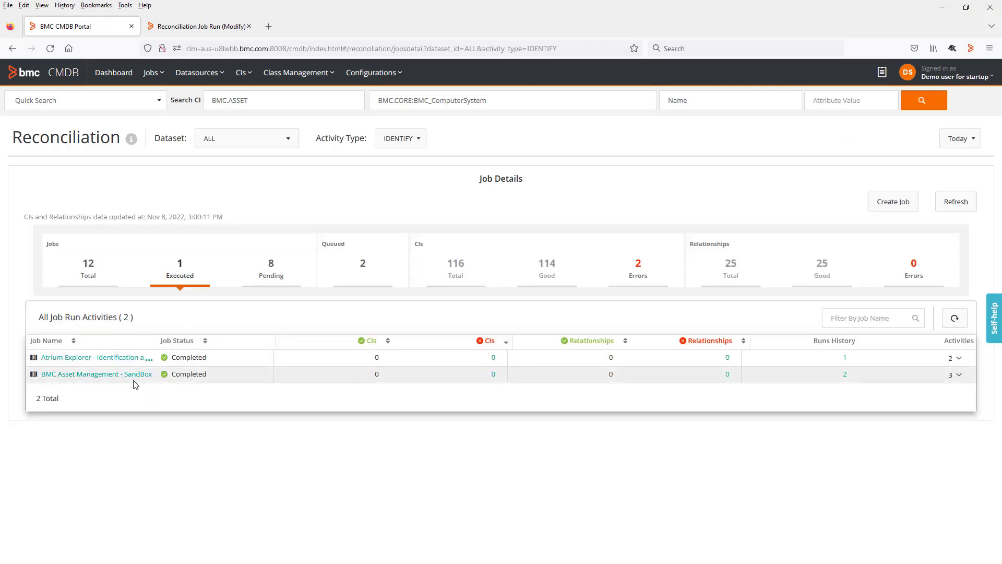
pyautogui.moveTo(199, 384)
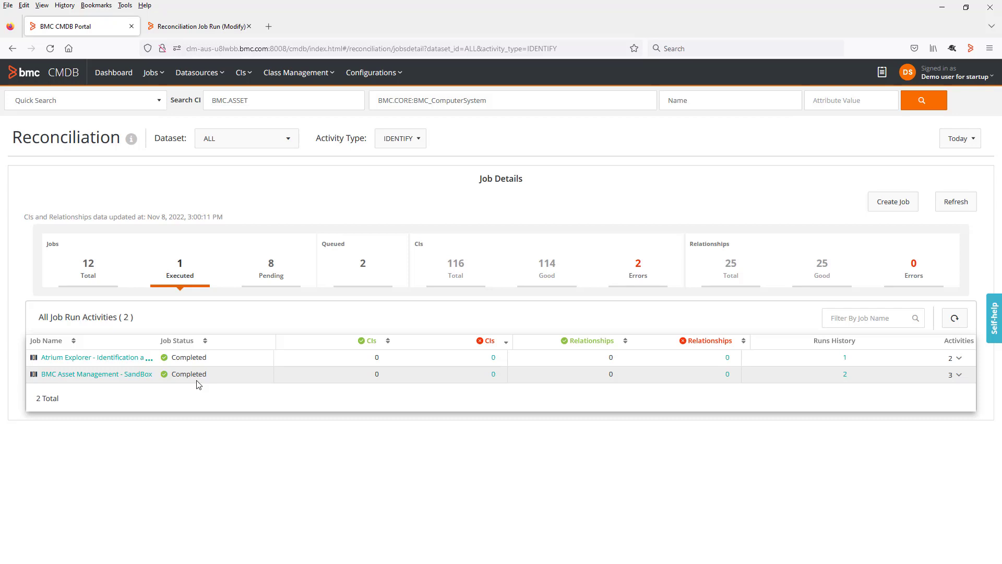